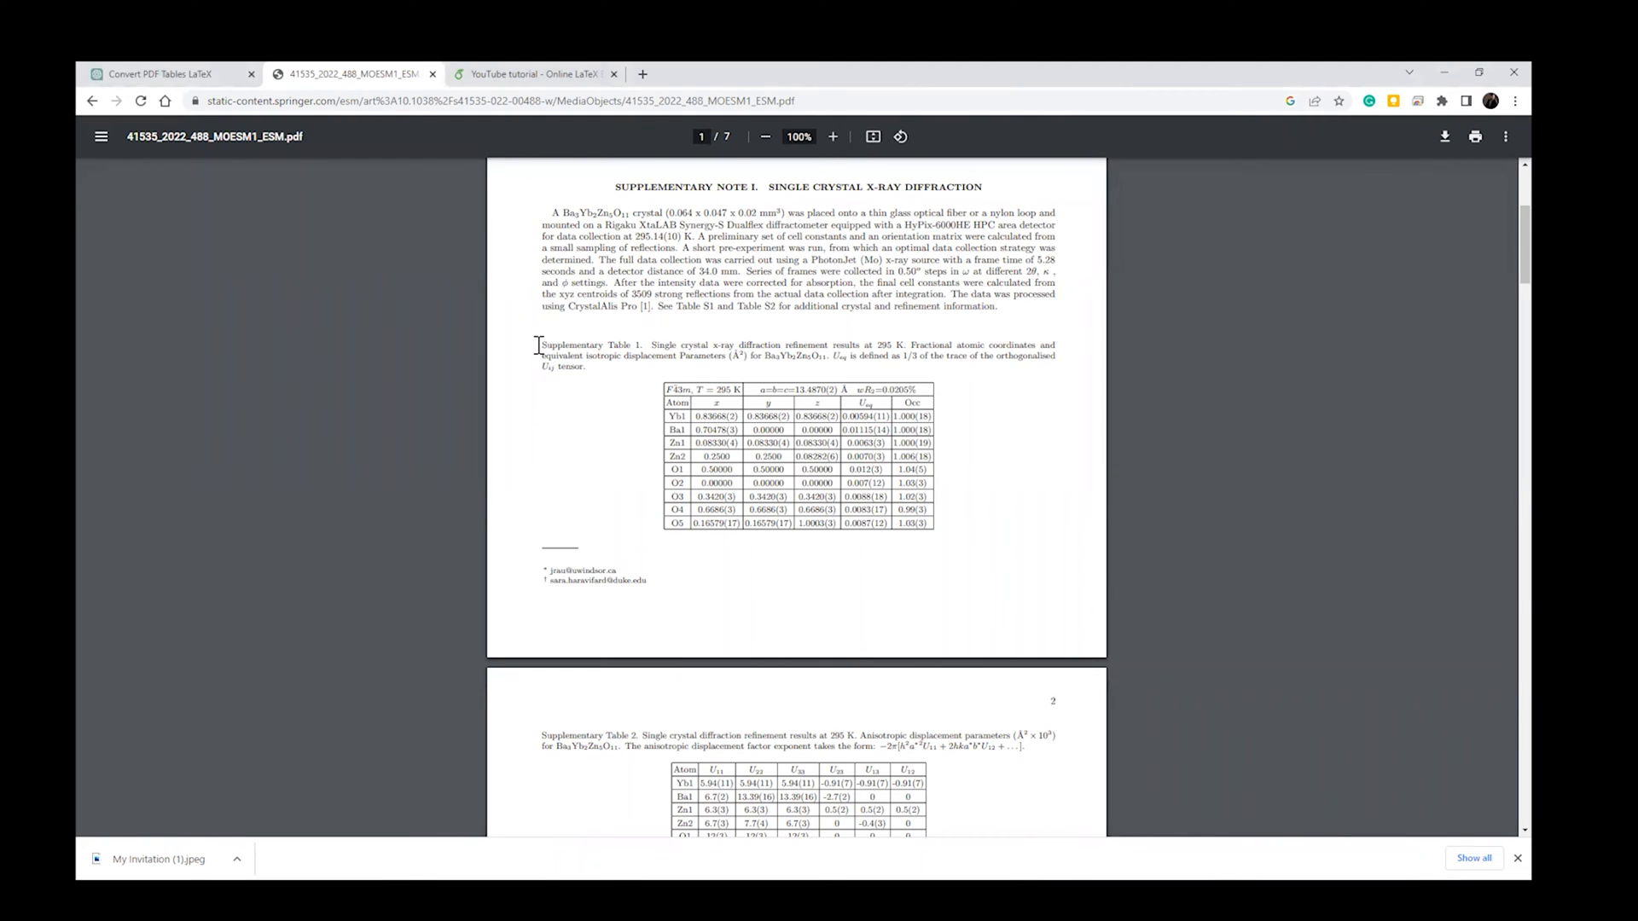
Send Supplementary Table 1's copied text to ChatGPT with the request 'Convert the table below'.
drag(538, 344, 939, 531)
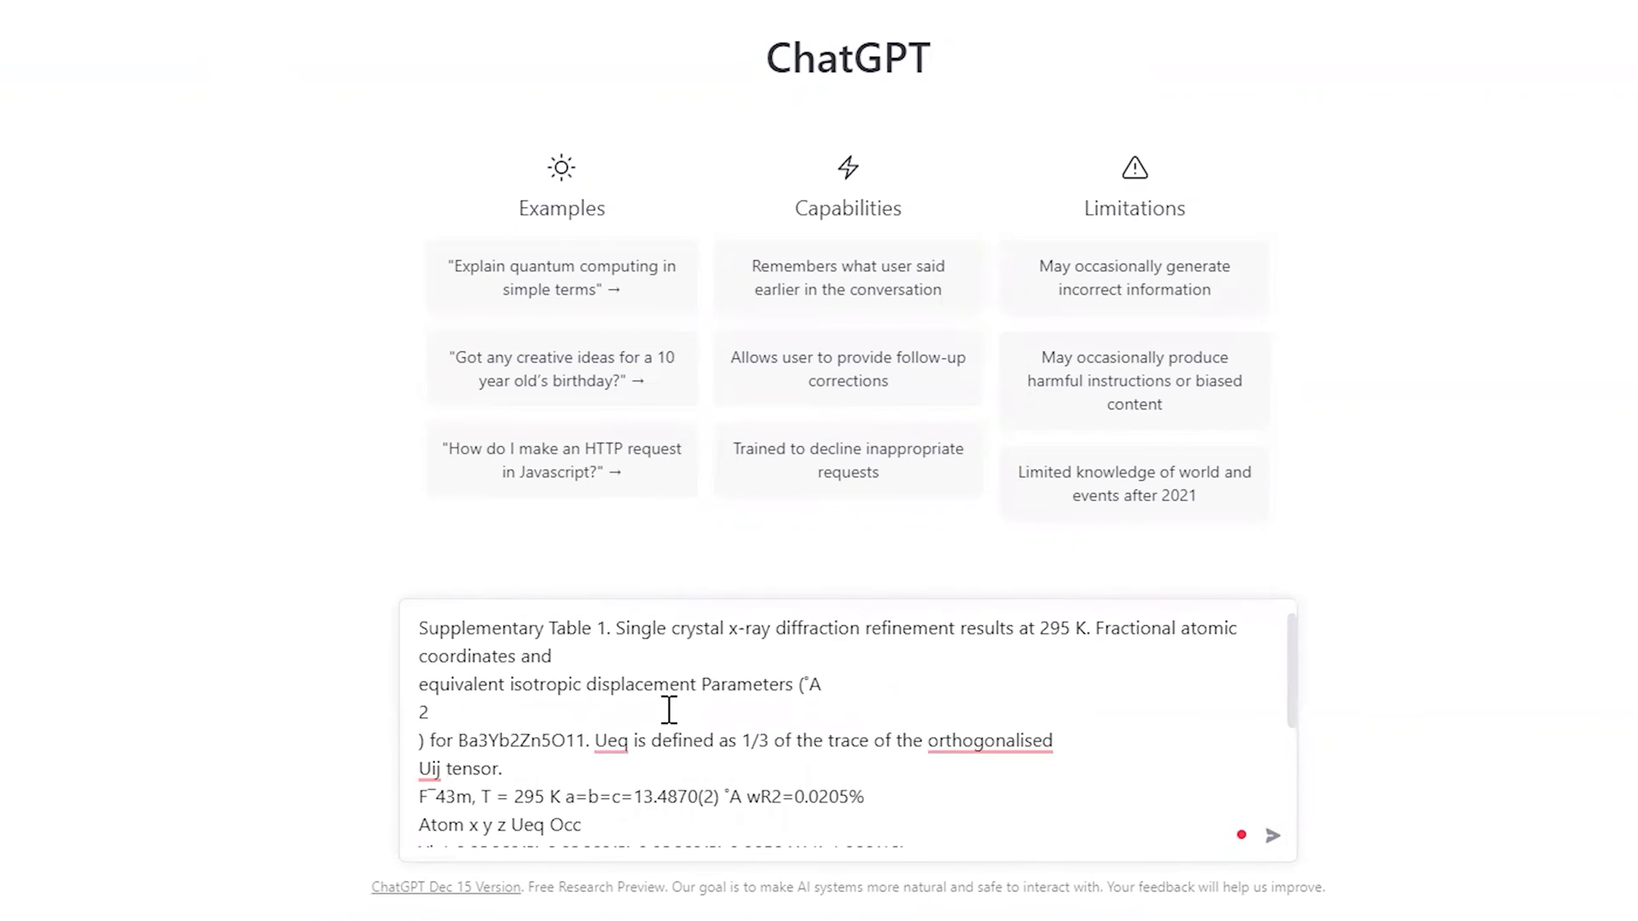
text(Convert the table below)
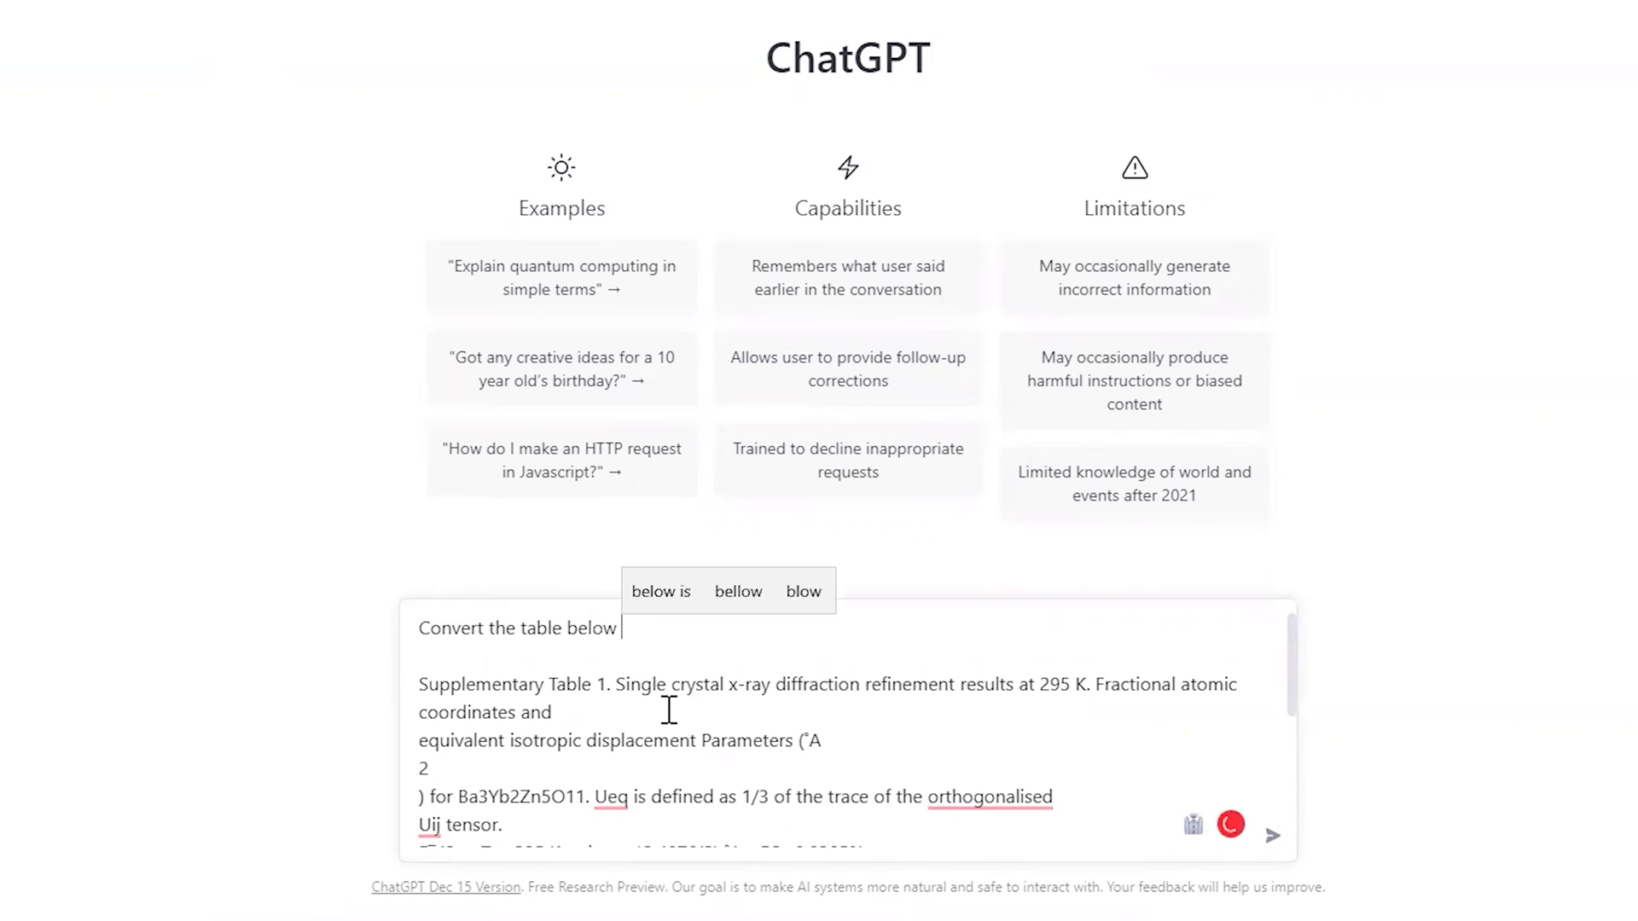
click(1271, 834)
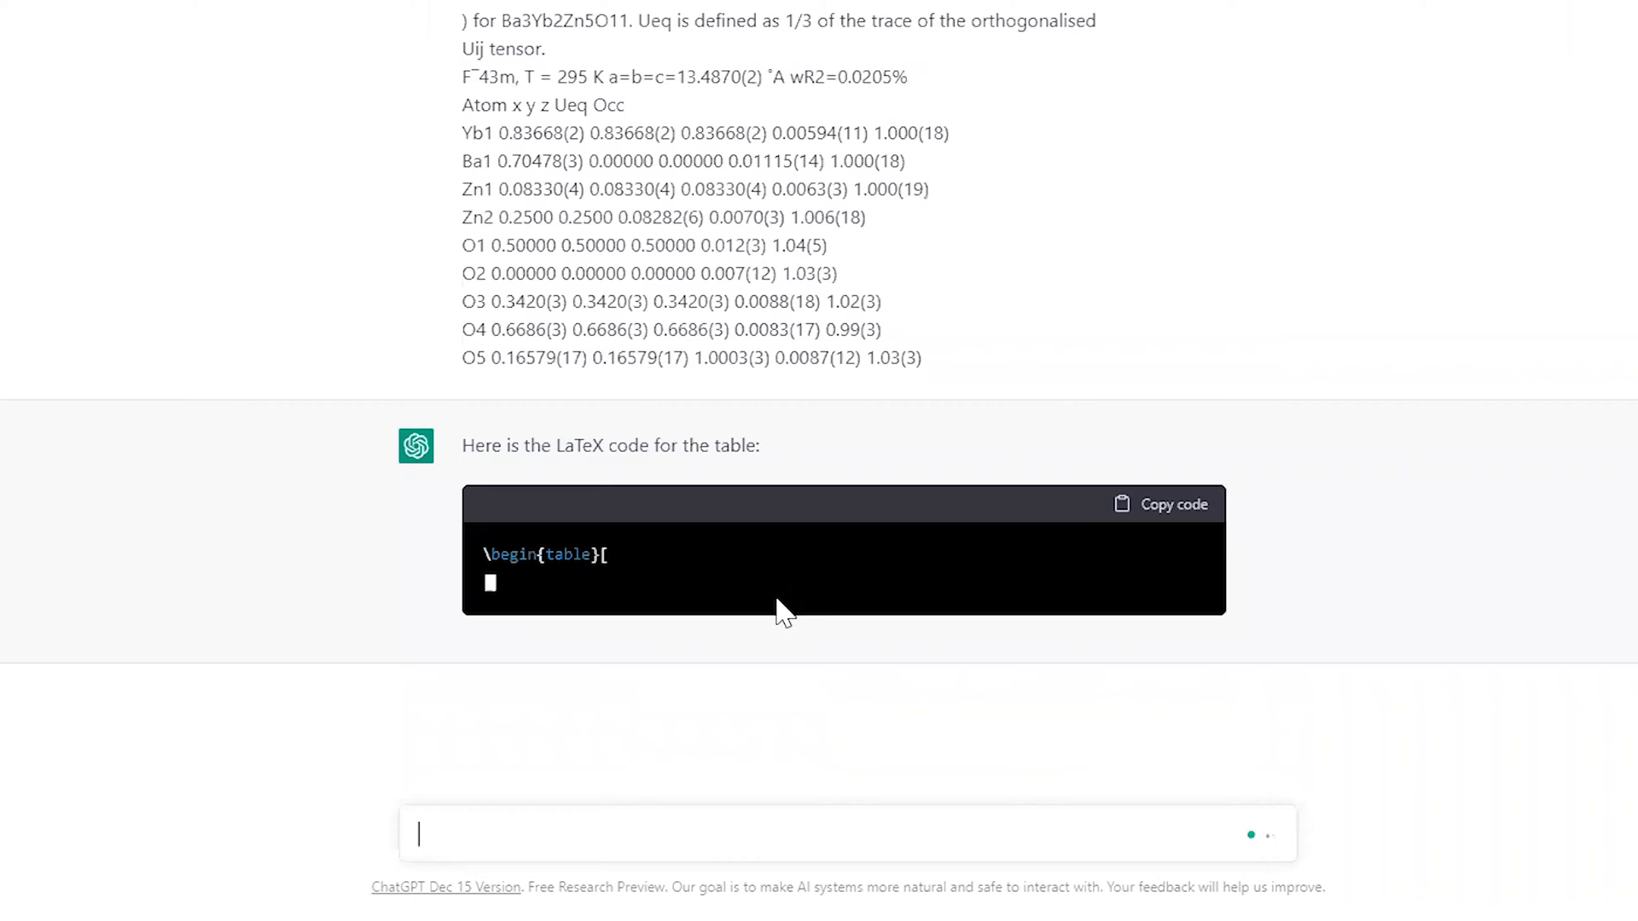